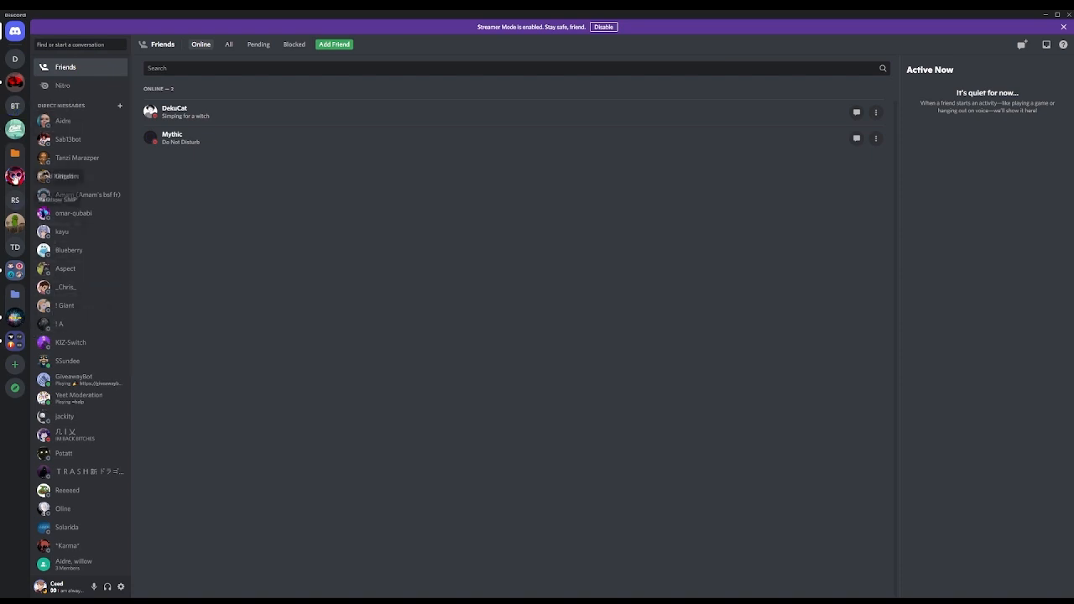
Open Bot Testing's Server Settings and go to the Enable Community page
{"action": "left_click", "coordinate": [15, 106]}
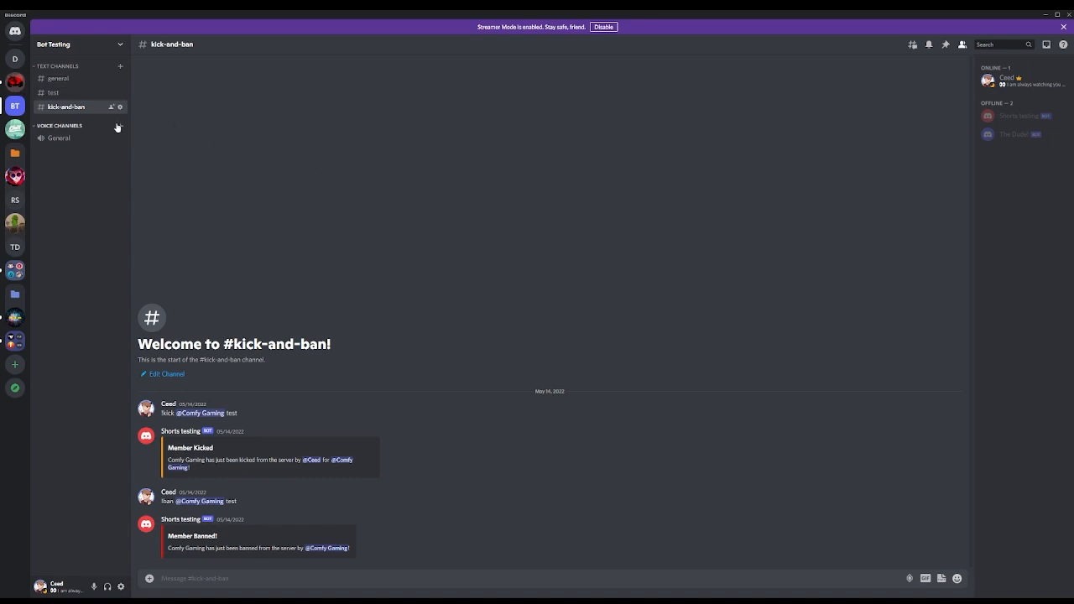
{"action": "mouse_move", "coordinate": [188, 148]}
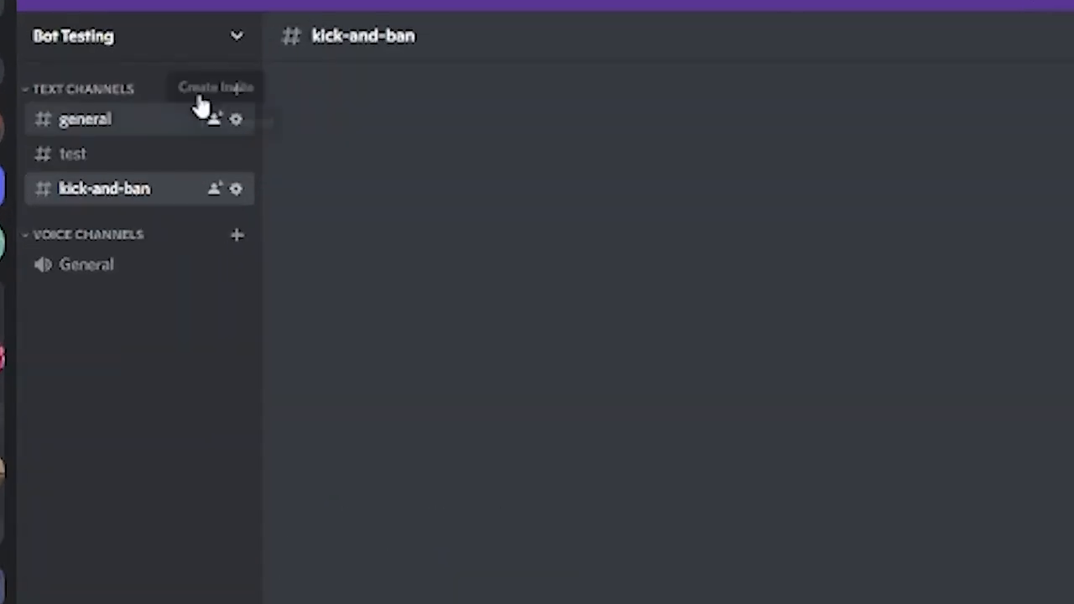
{"action": "left_click", "coordinate": [126, 37]}
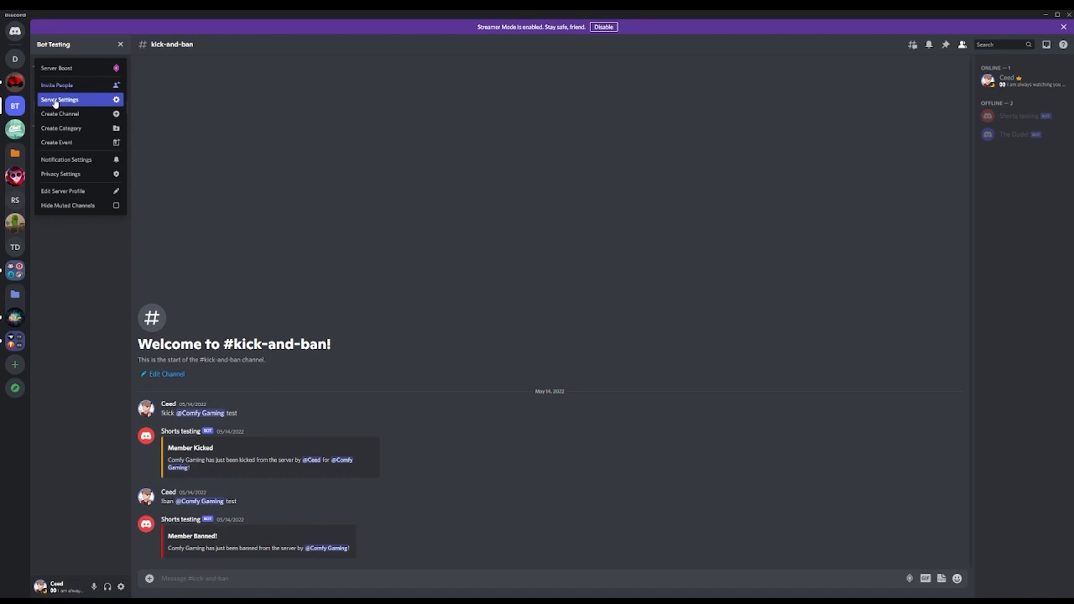
{"action": "left_click", "coordinate": [60, 99]}
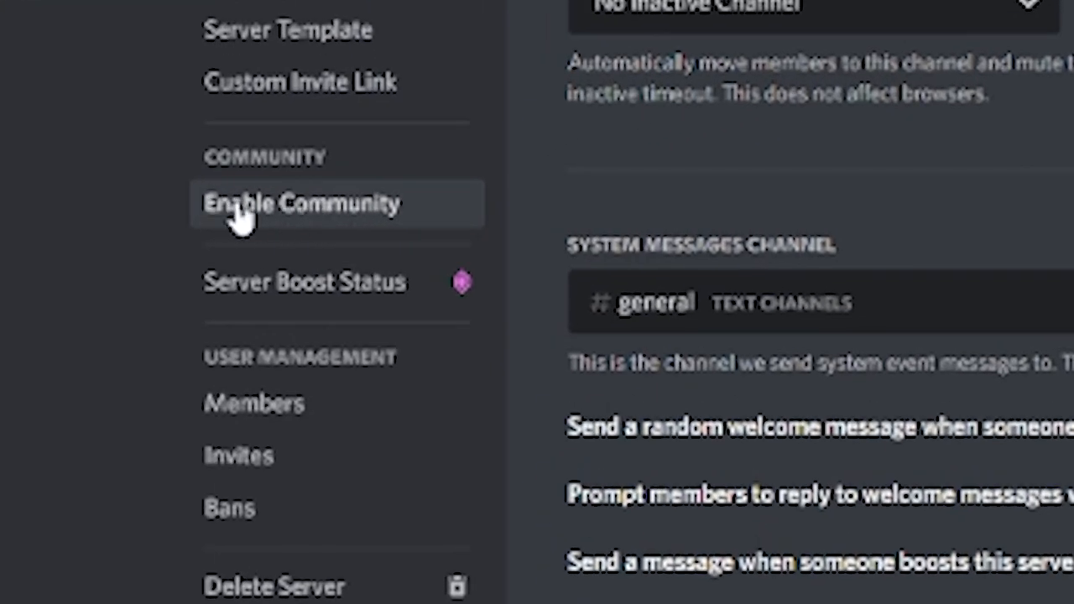
{"action": "left_click", "coordinate": [295, 203]}
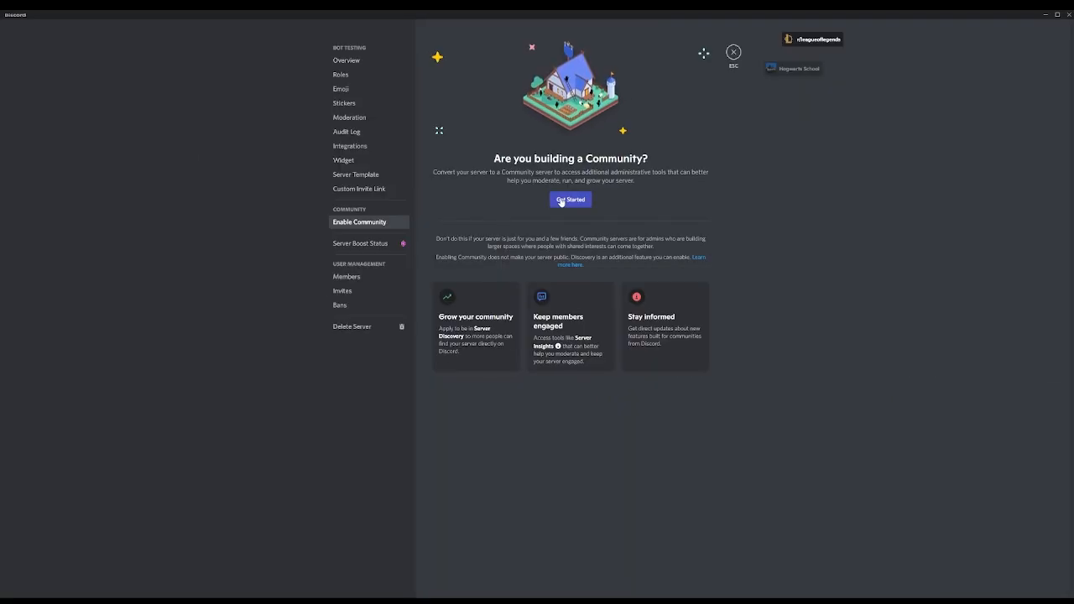
Start the Community setup, pass the safety checks, and open the rules channel picker
{"action": "left_click", "coordinate": [570, 200]}
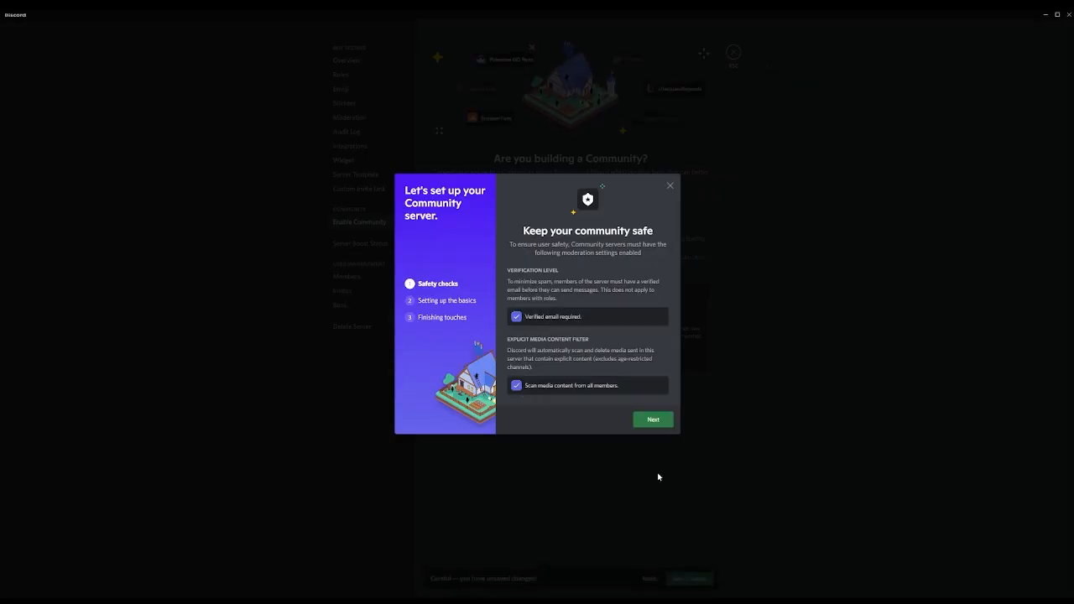
{"action": "left_click", "coordinate": [653, 420]}
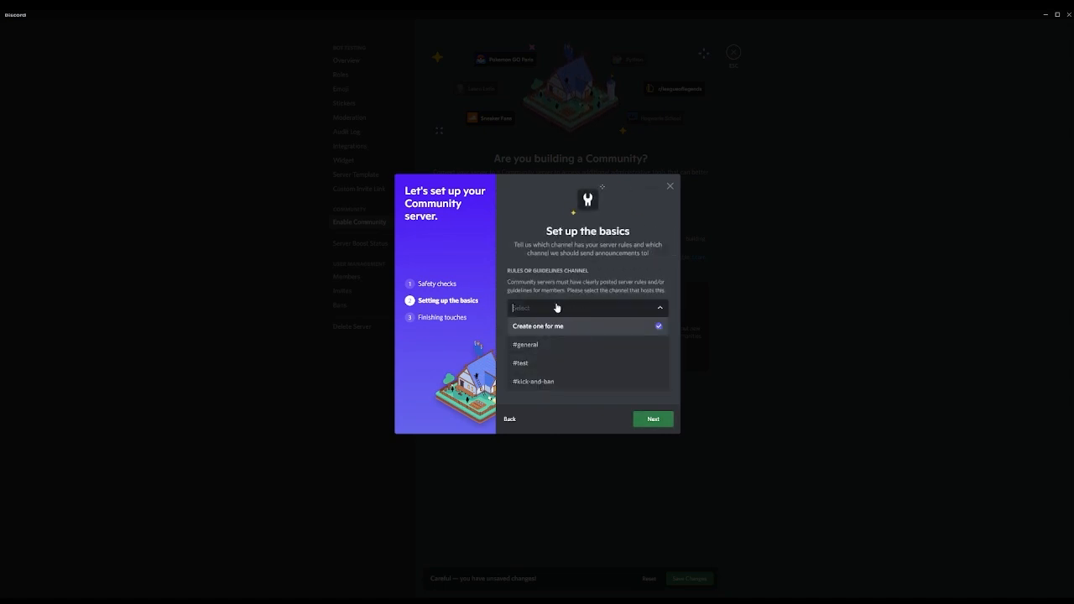
{"action": "left_click", "coordinate": [538, 325]}
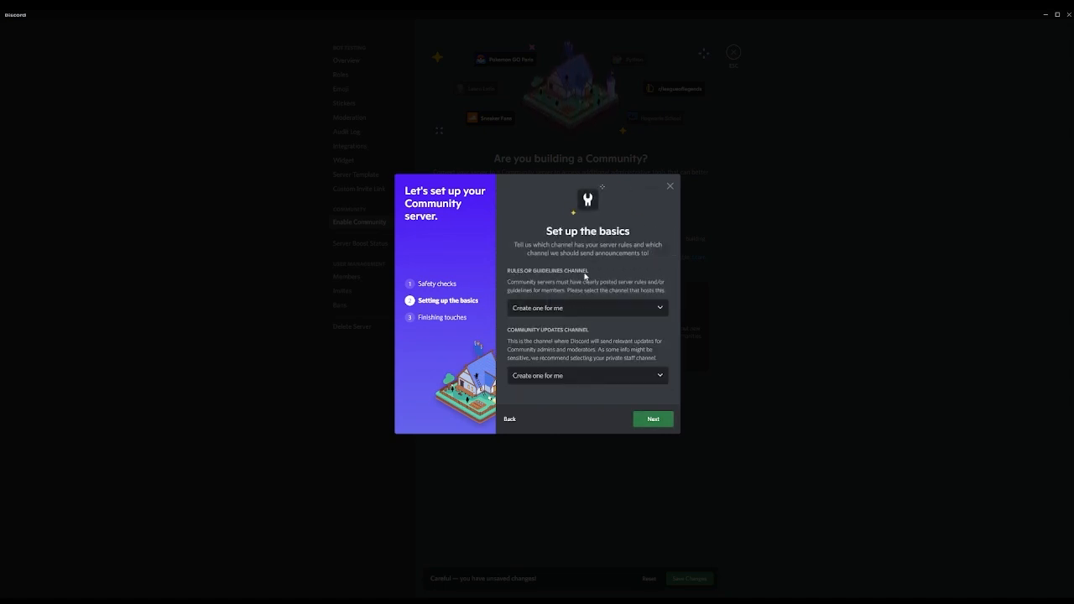
{"action": "left_click", "coordinate": [586, 308]}
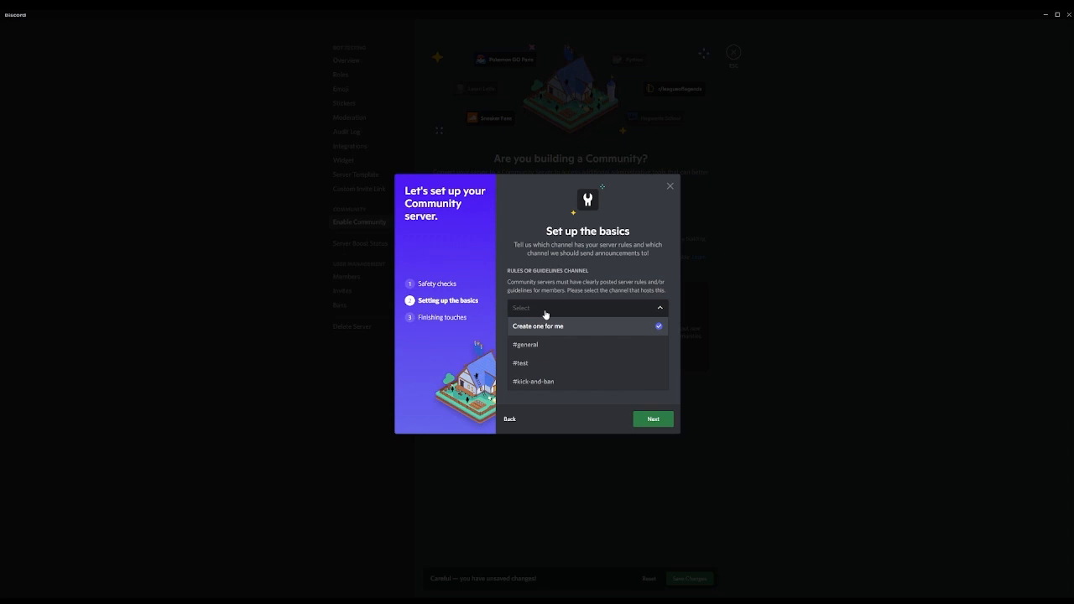
{"action": "mouse_move", "coordinate": [540, 346]}
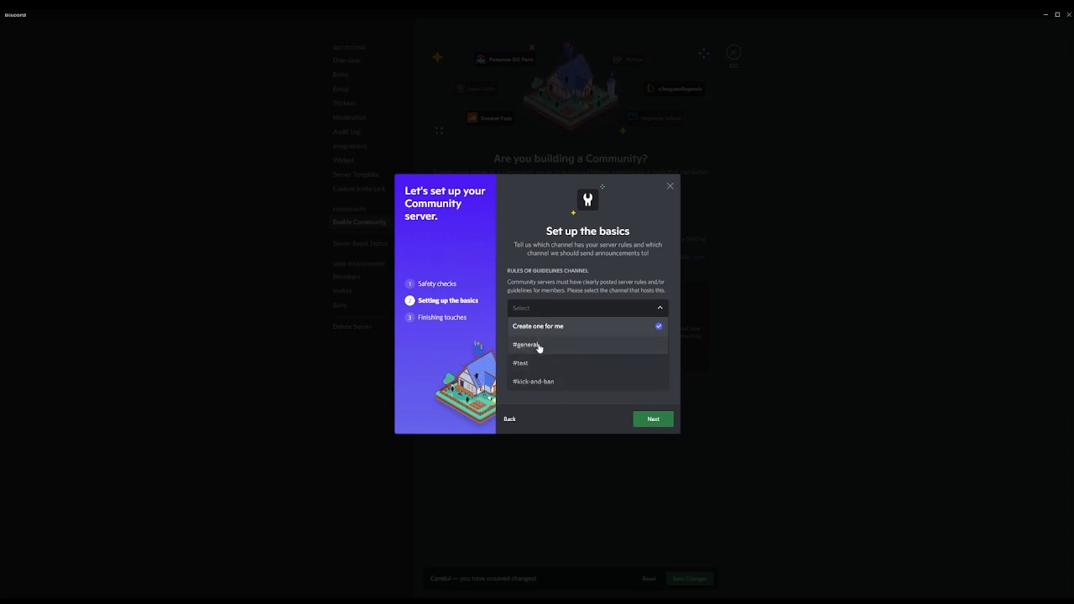
Choose #test as the rules channel, accept the terms, and finish setup
{"action": "left_click", "coordinate": [521, 362]}
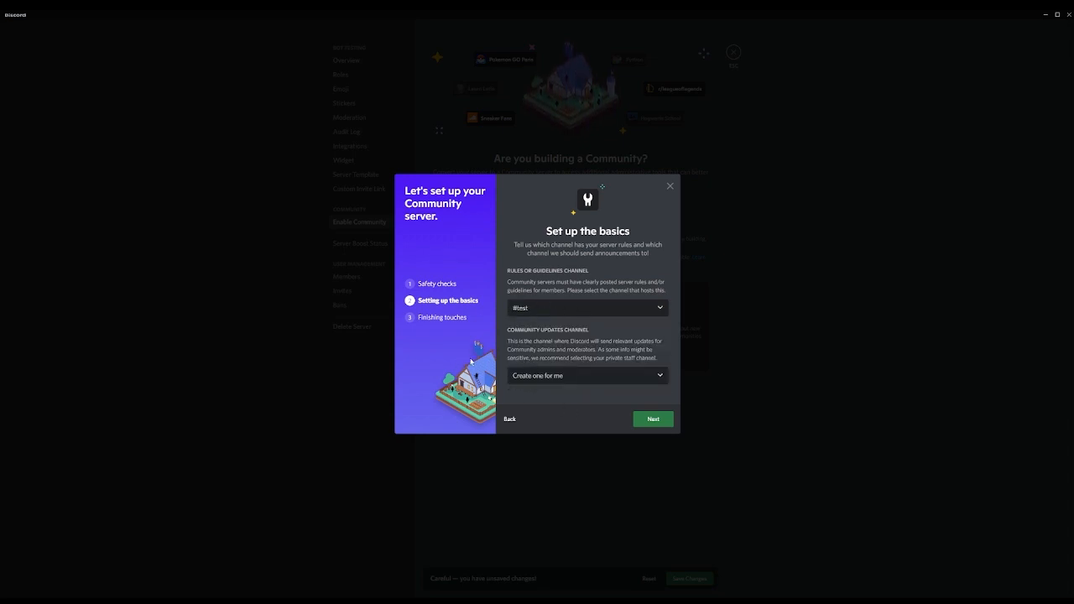
{"action": "mouse_move", "coordinate": [548, 396]}
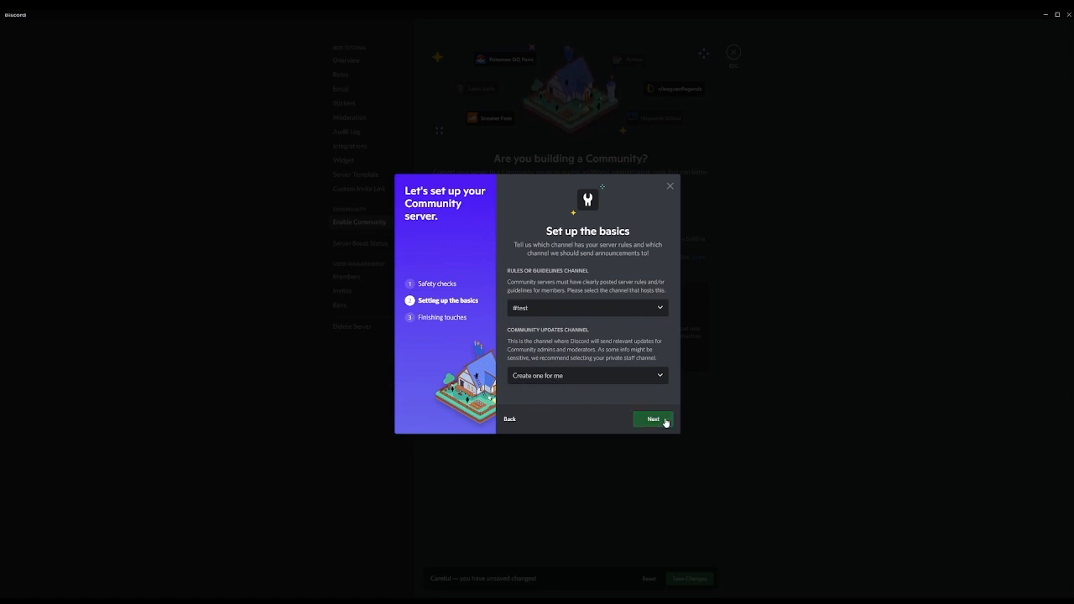
{"action": "left_click", "coordinate": [652, 419]}
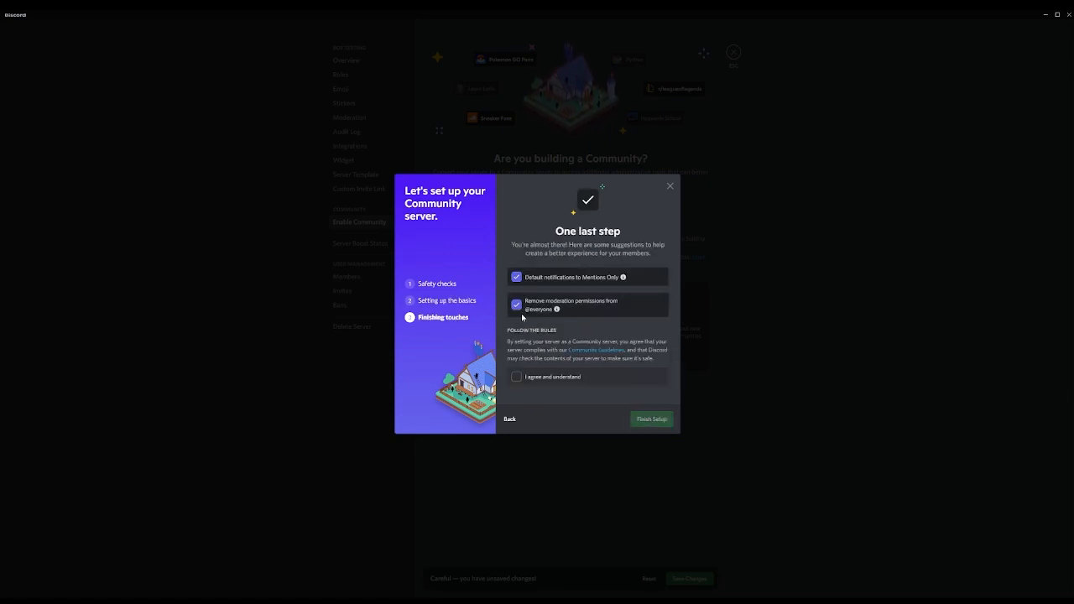
{"action": "left_click", "coordinate": [516, 376]}
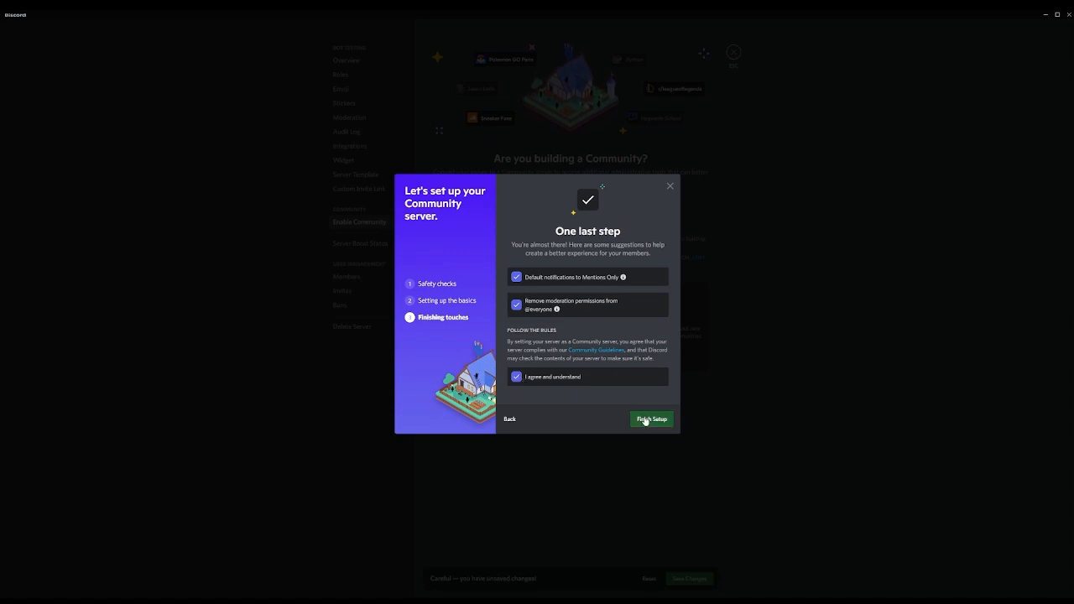
{"action": "left_click", "coordinate": [651, 418]}
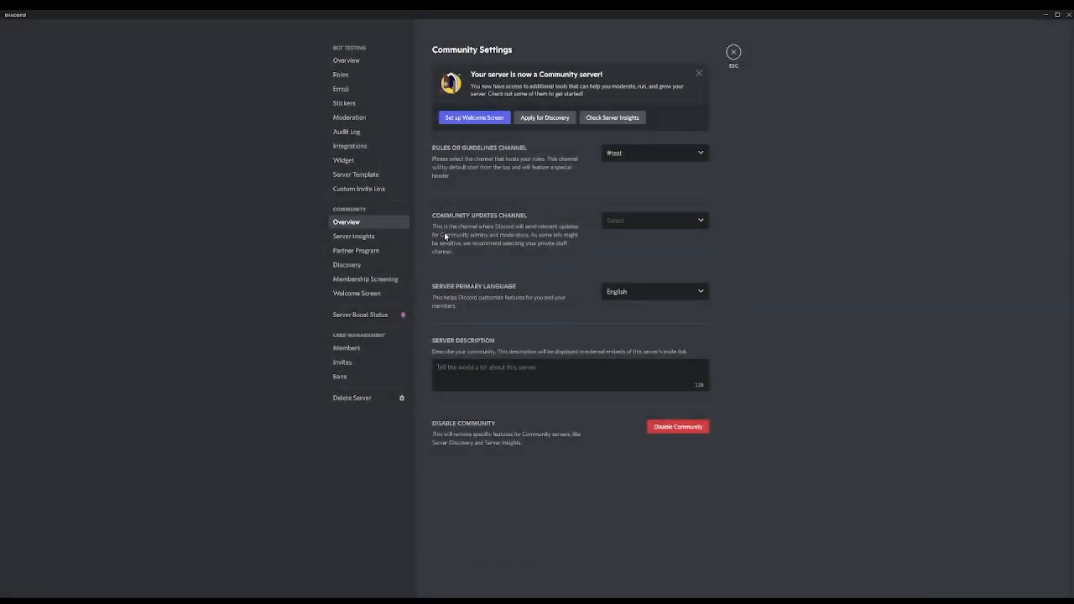
Close and reopen Bot Testing's Server Settings, then go to the Welcome Screen page
{"action": "left_click", "coordinate": [733, 52]}
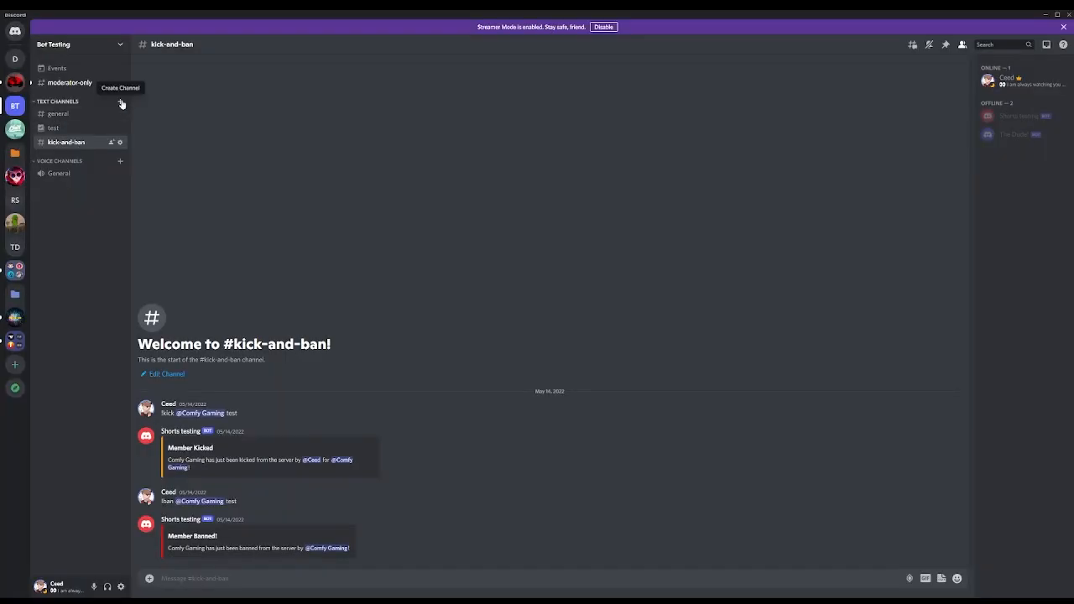
{"action": "left_click", "coordinate": [120, 102]}
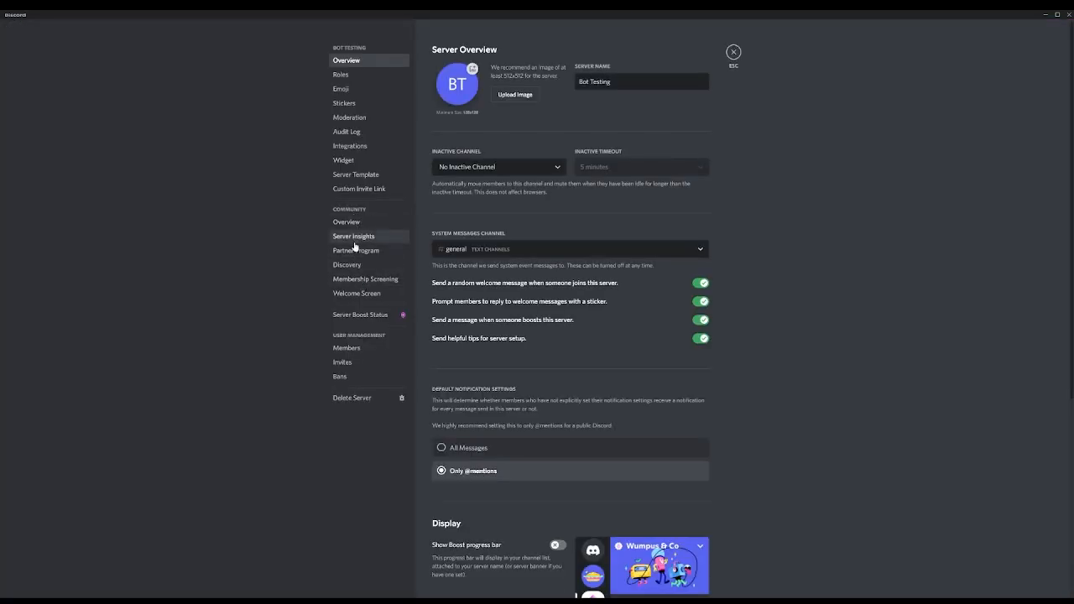
{"action": "mouse_move", "coordinate": [366, 294]}
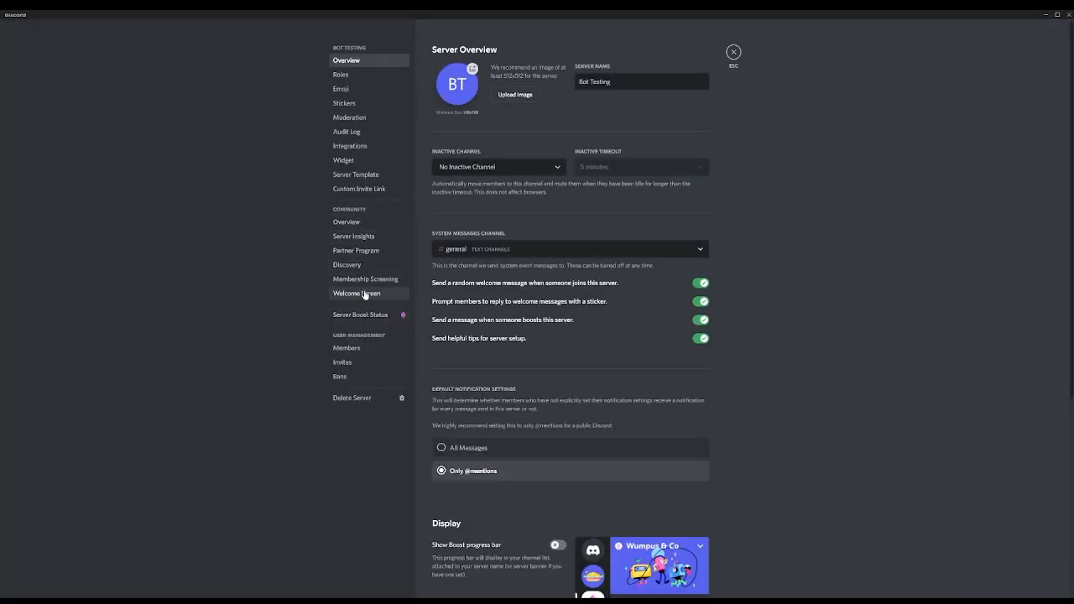
{"action": "mouse_move", "coordinate": [366, 233]}
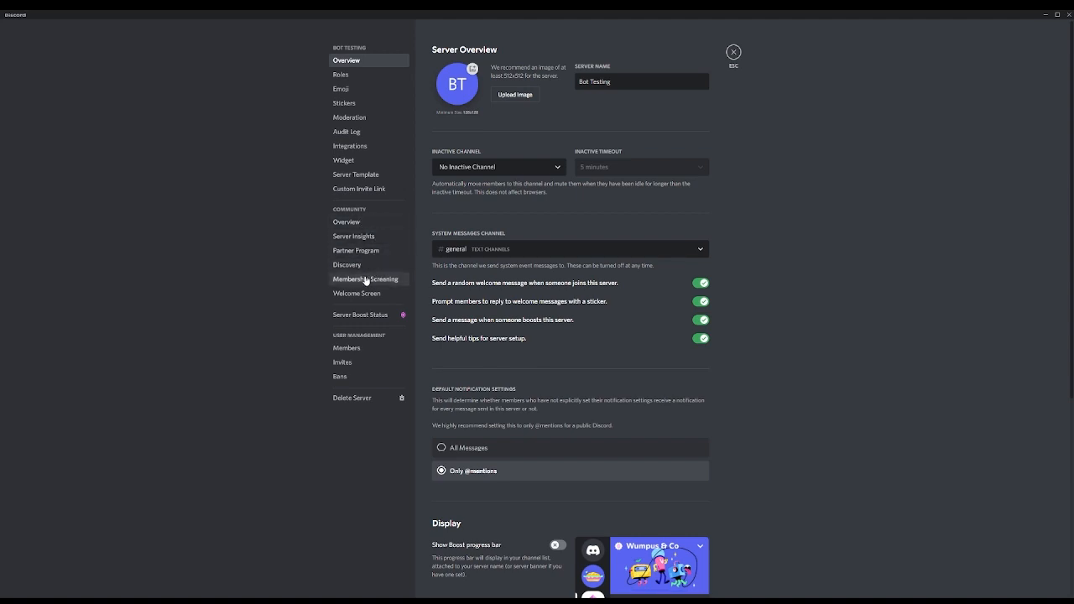
{"action": "mouse_move", "coordinate": [355, 293]}
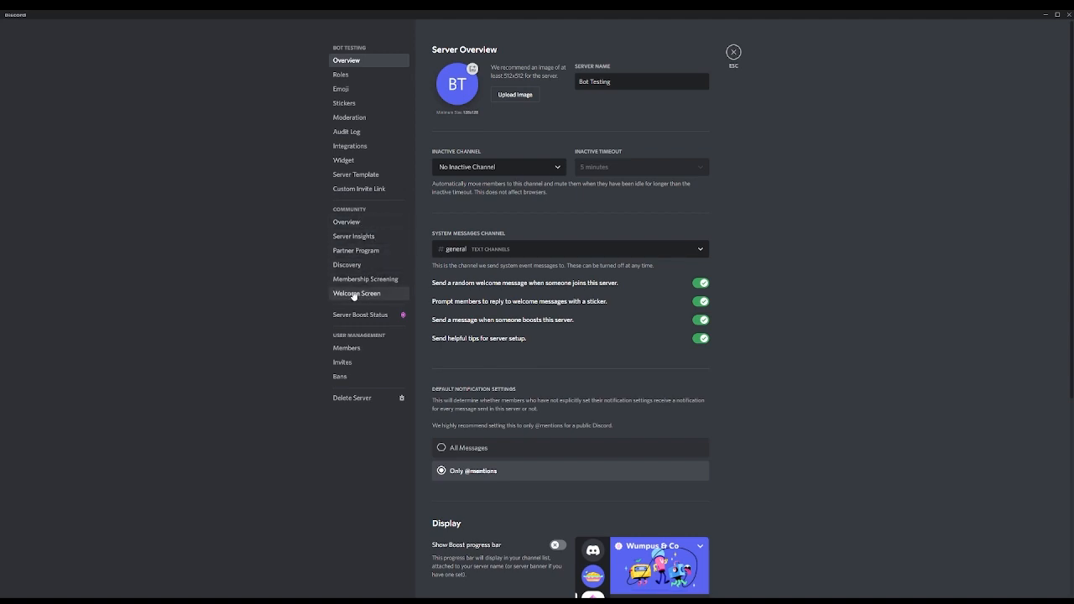
{"action": "left_click", "coordinate": [356, 293]}
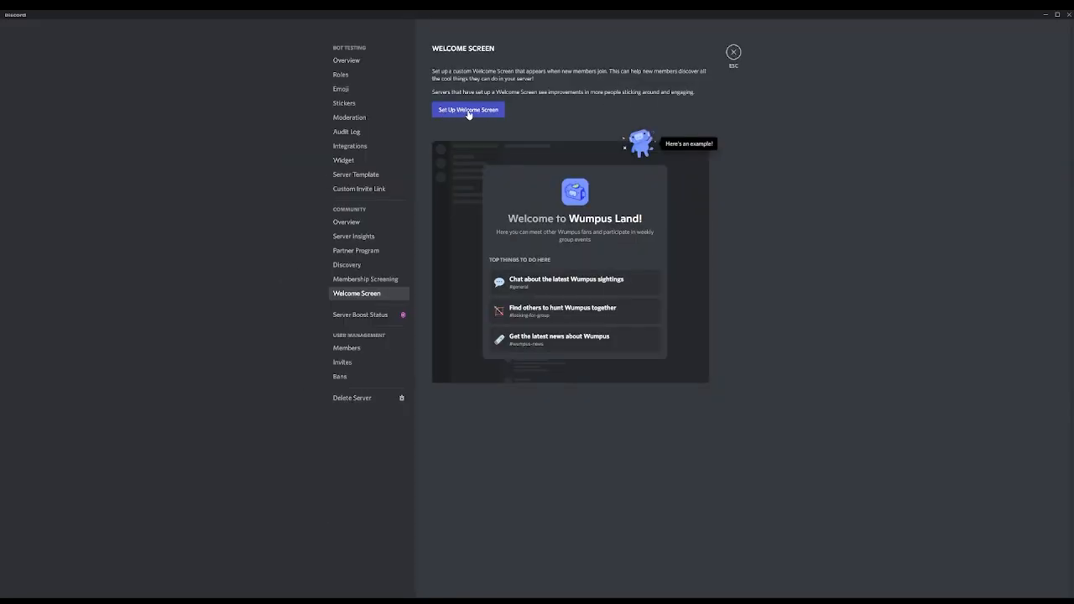
Recommend #test with a scroll emoji and the note 'Read and follow the rules!'
{"action": "left_click", "coordinate": [468, 110]}
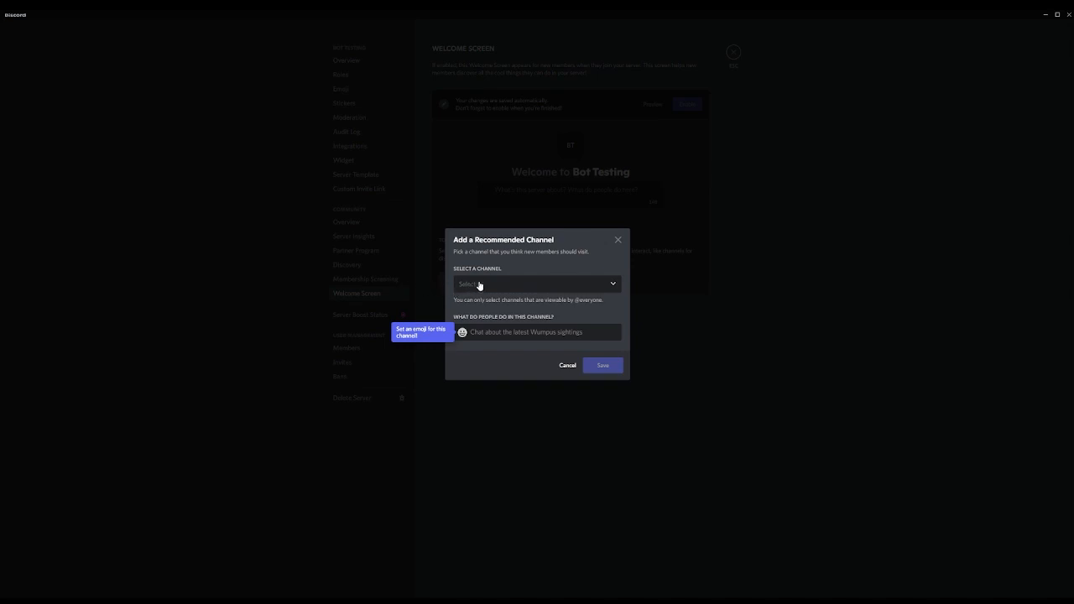
{"action": "mouse_move", "coordinate": [476, 286]}
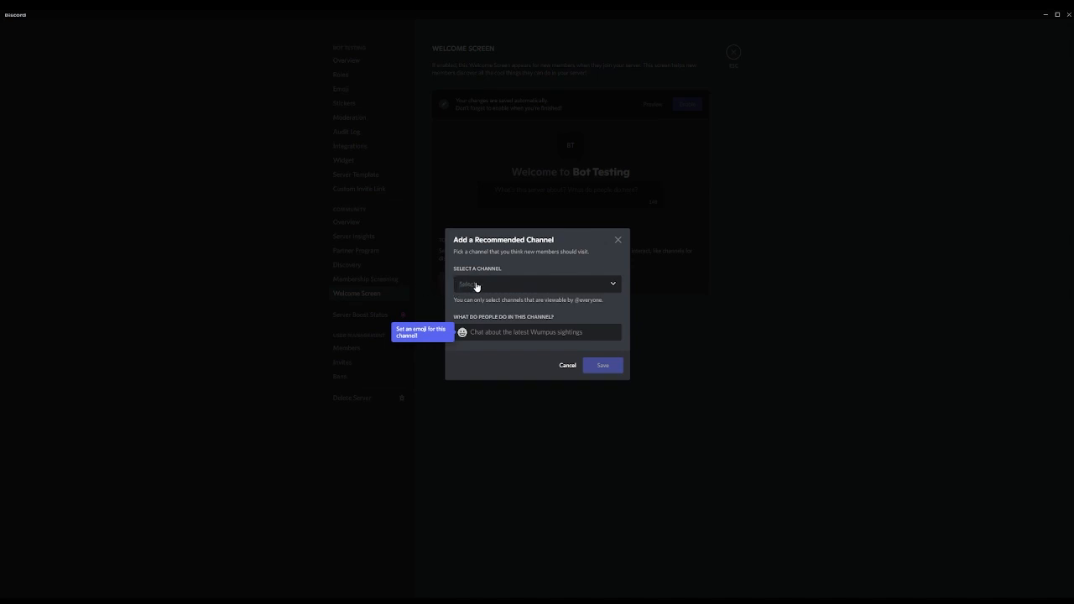
{"action": "left_click", "coordinate": [537, 284]}
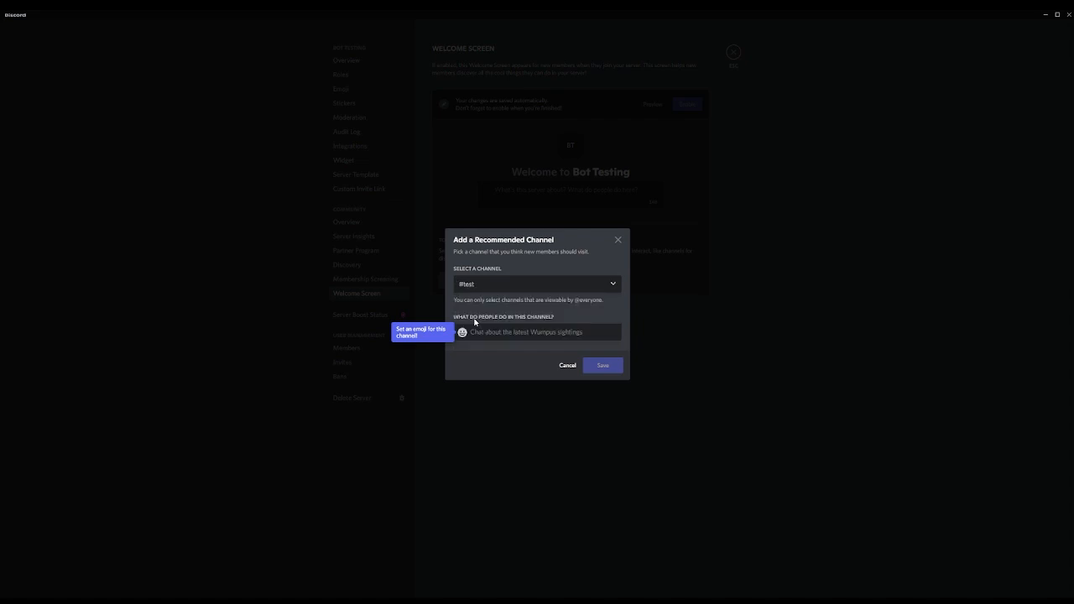
{"action": "mouse_move", "coordinate": [483, 305]}
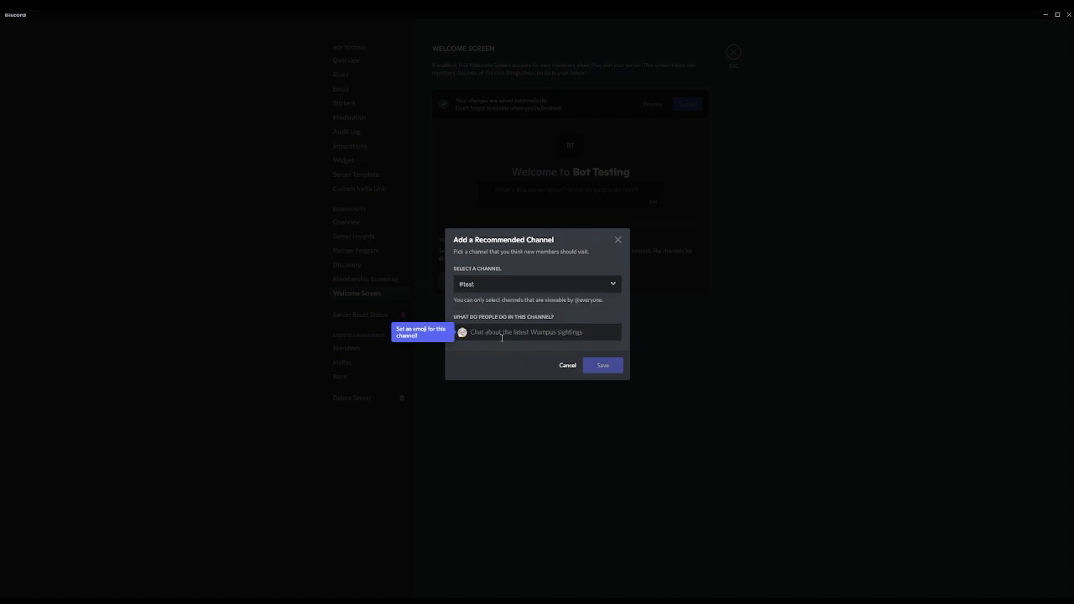
{"action": "left_click", "coordinate": [461, 332]}
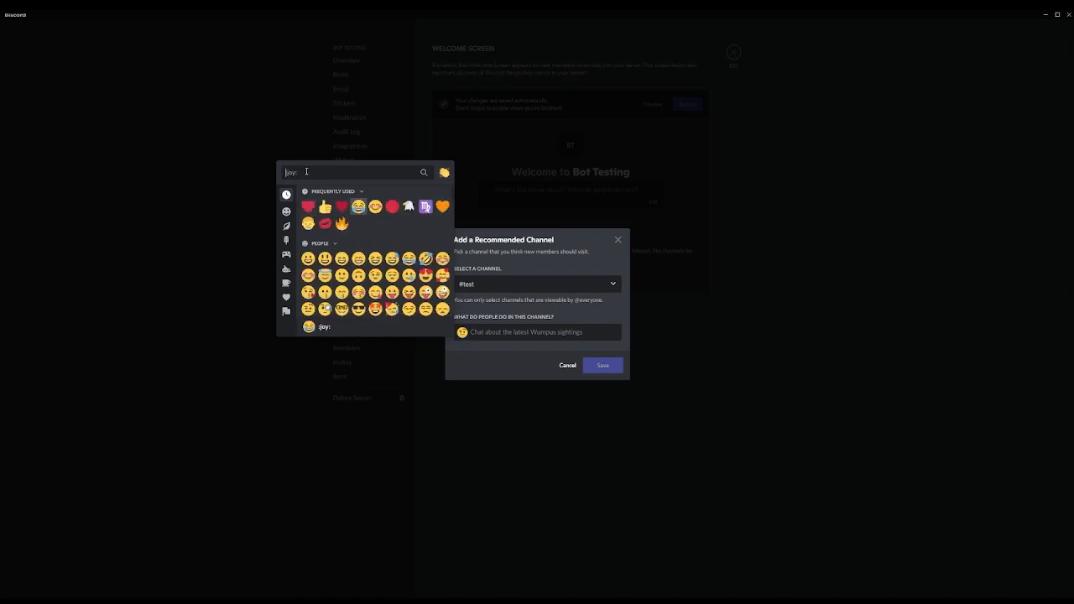
{"action": "type", "text": "scr"}
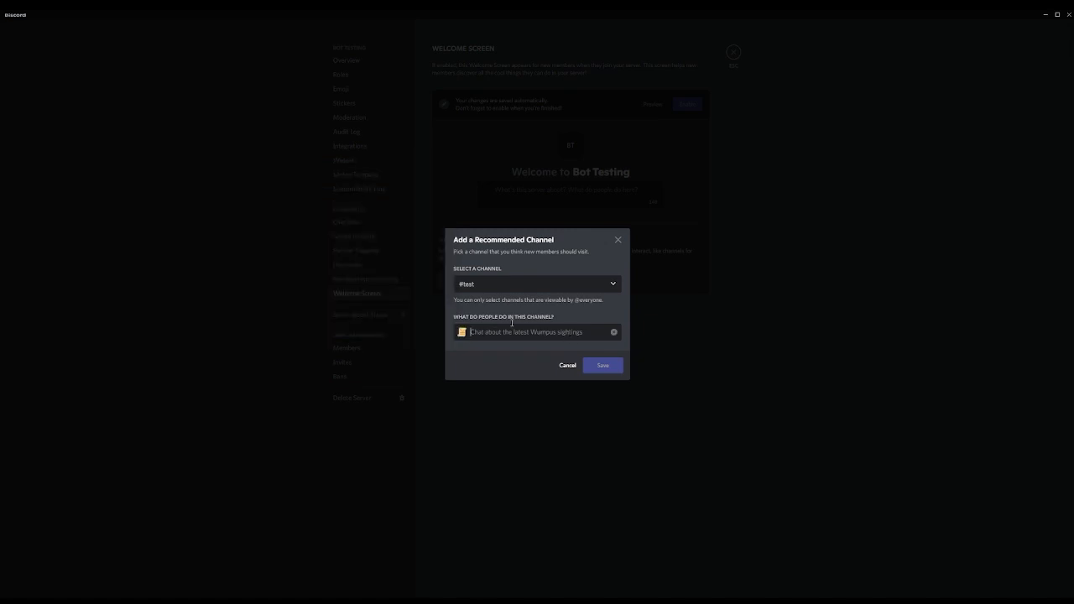
{"action": "type", "text": "Read and follow the rules!"}
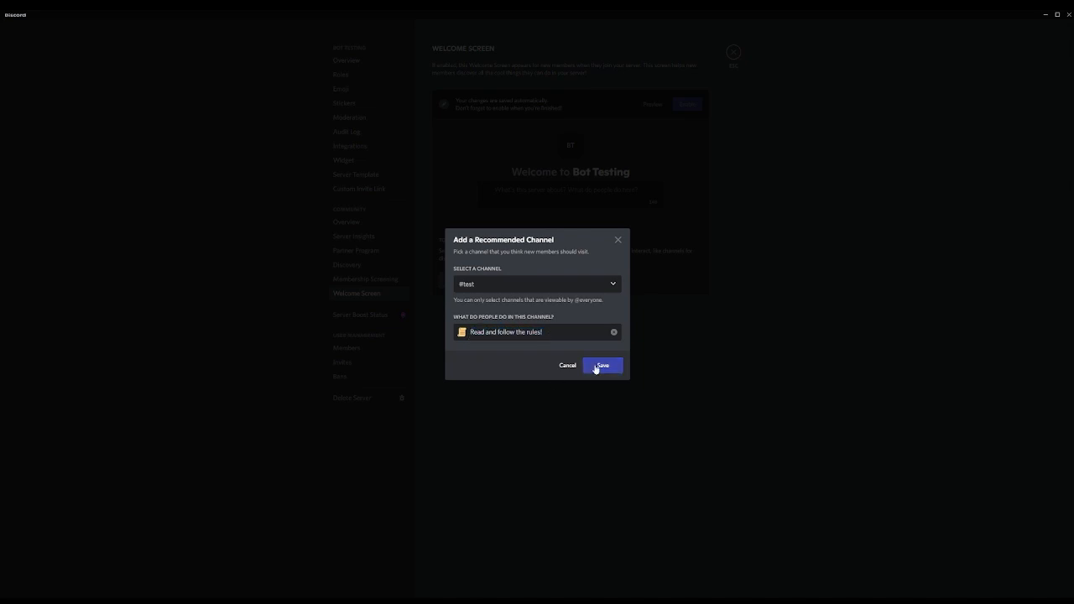
{"action": "left_click", "coordinate": [599, 365]}
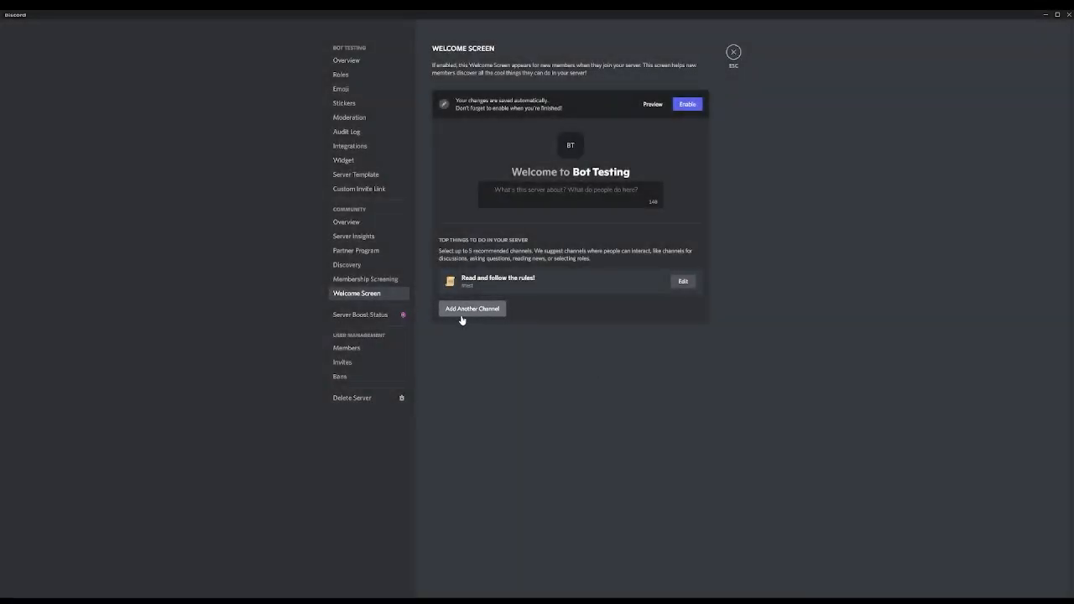
Add #general as a recommended channel described 'Test!' and save it
{"action": "left_click", "coordinate": [472, 309]}
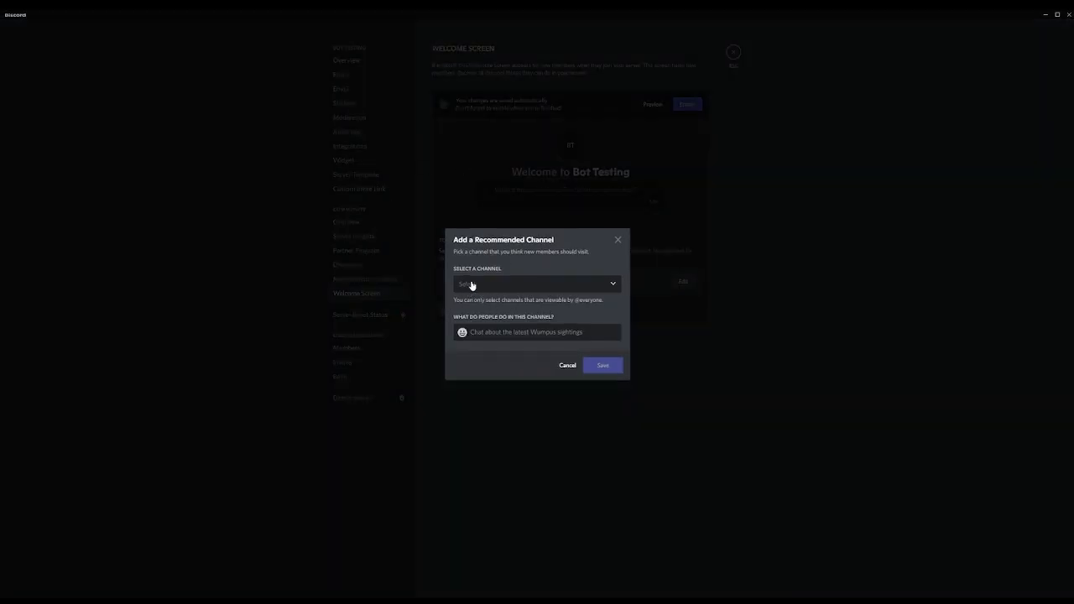
{"action": "left_click", "coordinate": [532, 283]}
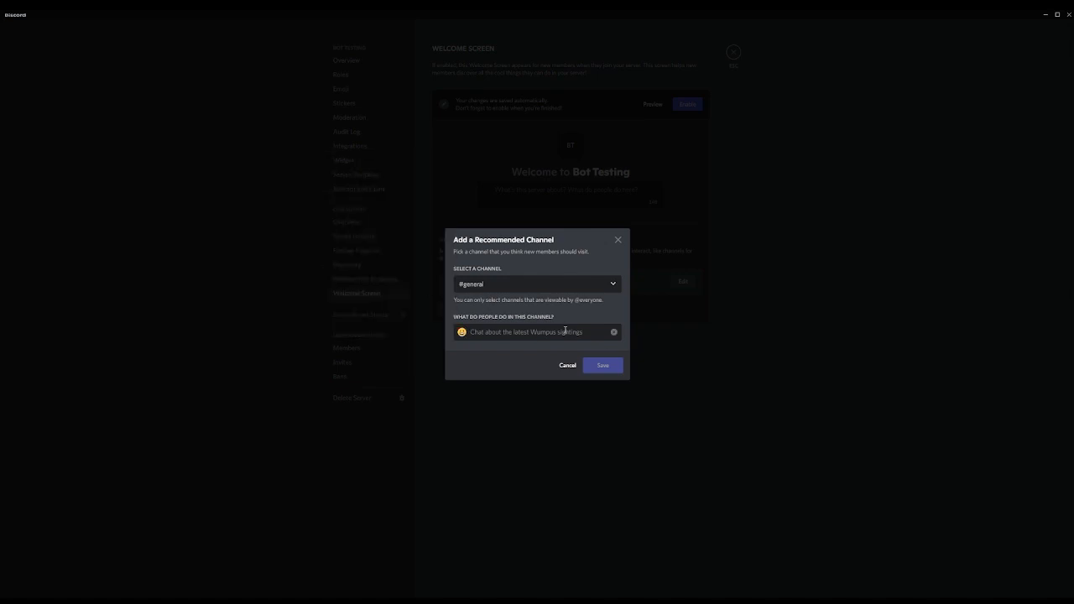
{"action": "type", "text": "Test"}
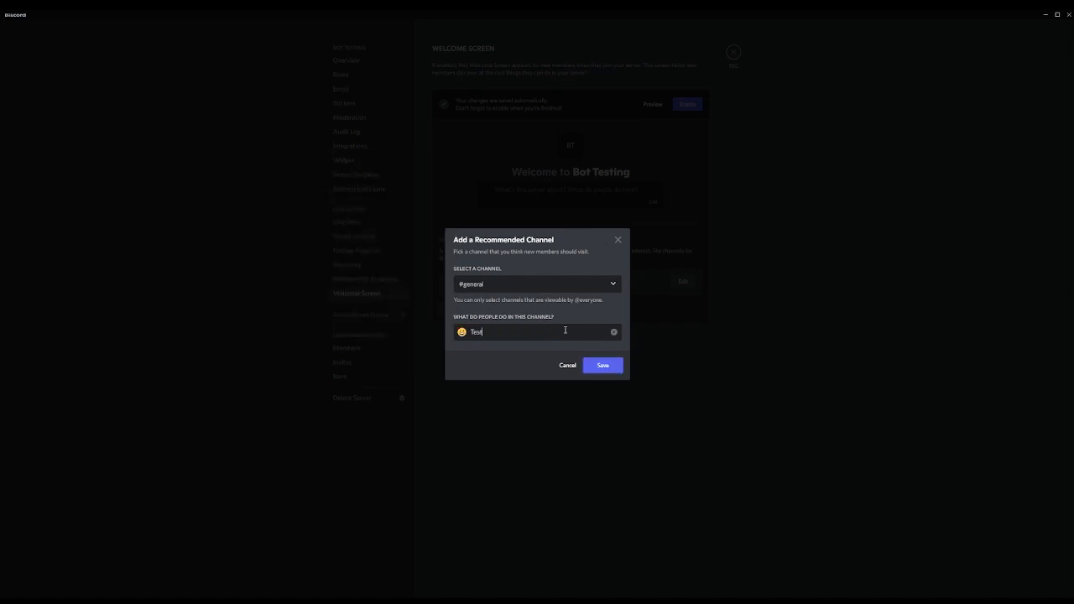
{"action": "type", "text": "!"}
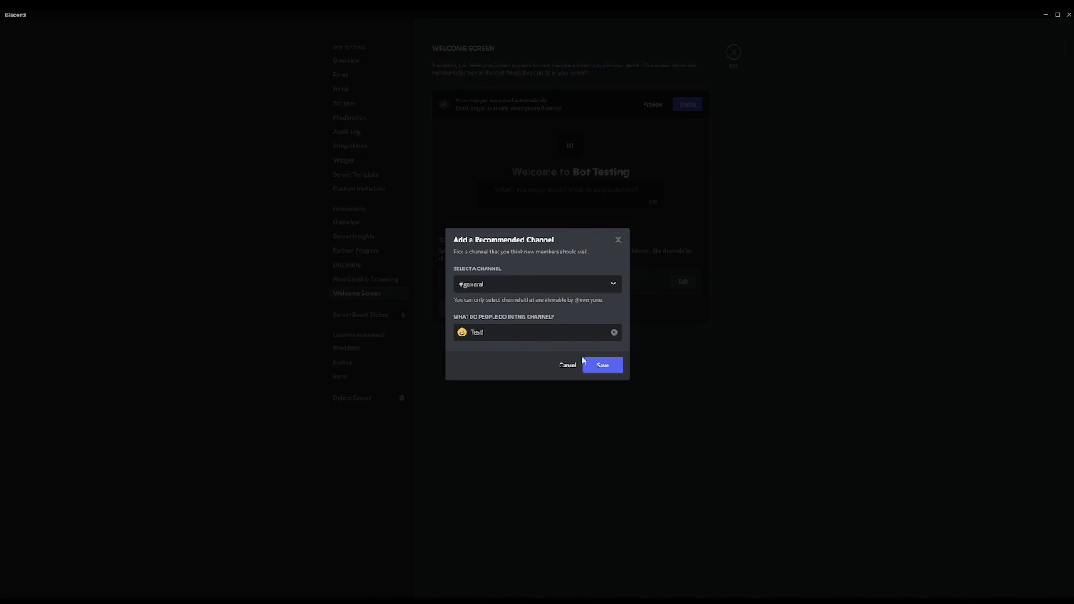
{"action": "left_click", "coordinate": [597, 365]}
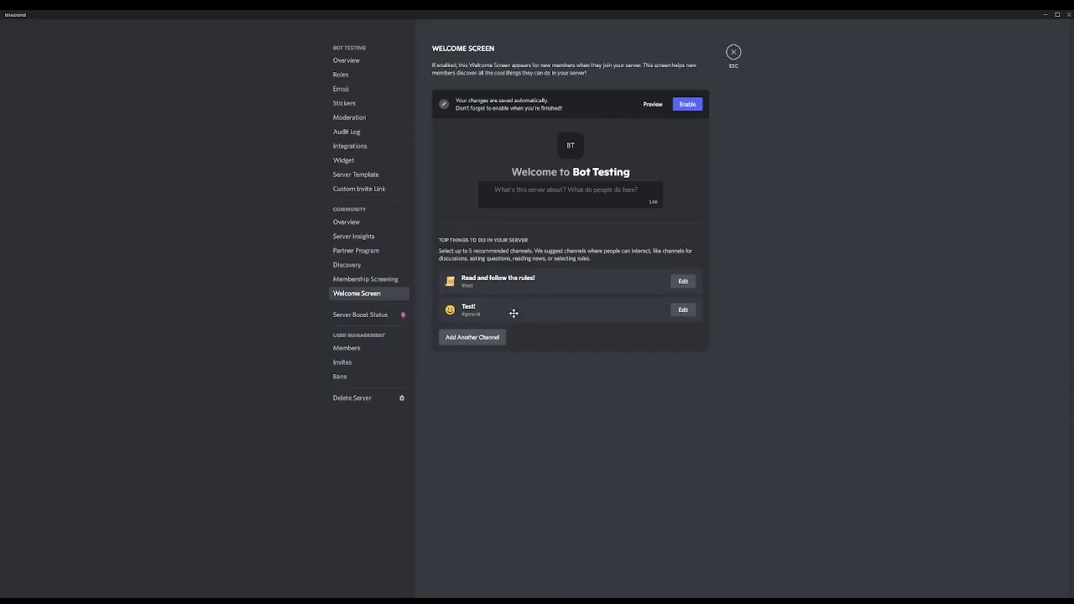
{"action": "mouse_move", "coordinate": [550, 329]}
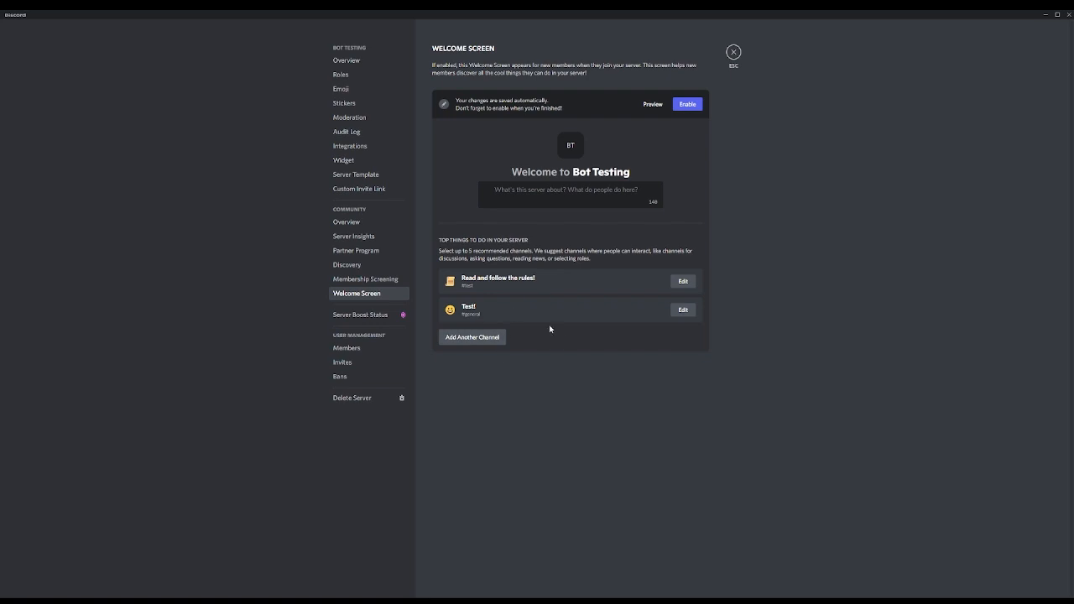
{"action": "mouse_move", "coordinate": [510, 191]}
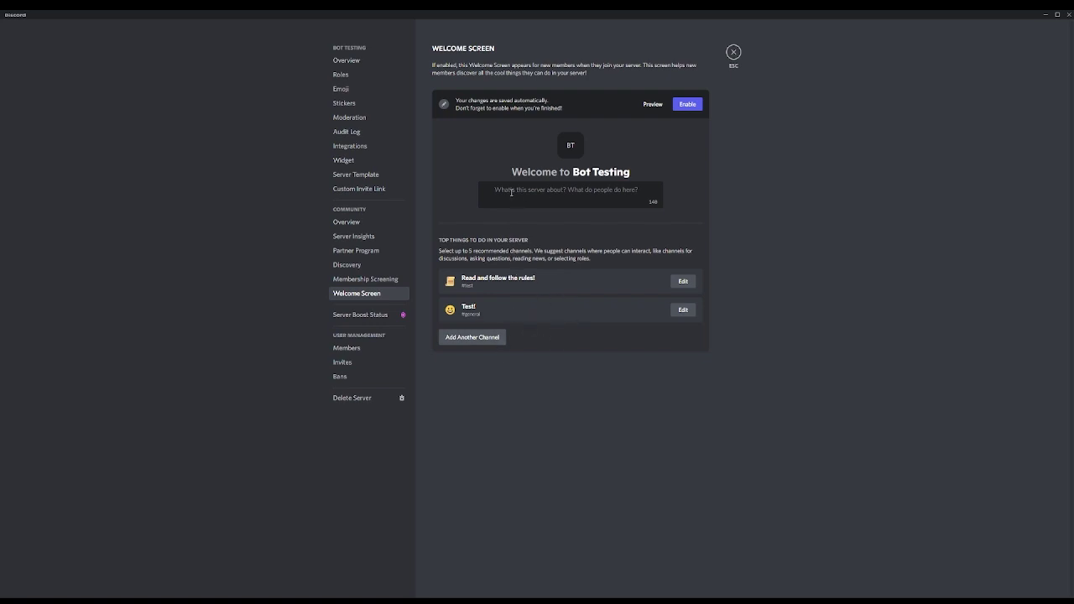
{"action": "mouse_move", "coordinate": [503, 166]}
{"action": "type", "text": "This is a testing server!"}
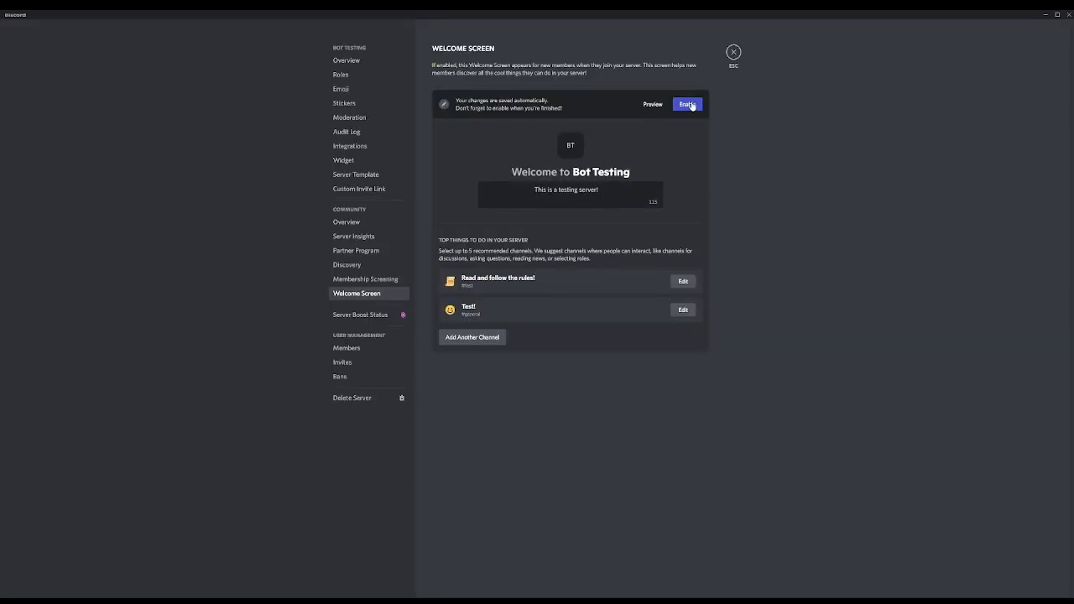
Enable the Welcome Screen, now described 'This is a testing server!'
{"action": "left_click", "coordinate": [685, 104]}
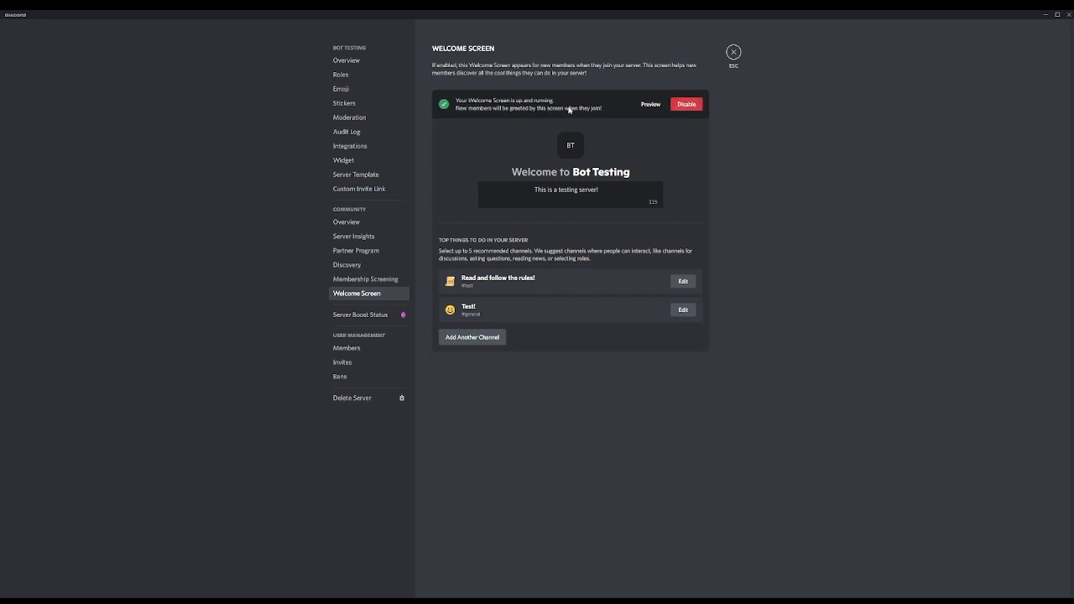
{"action": "mouse_move", "coordinate": [529, 134]}
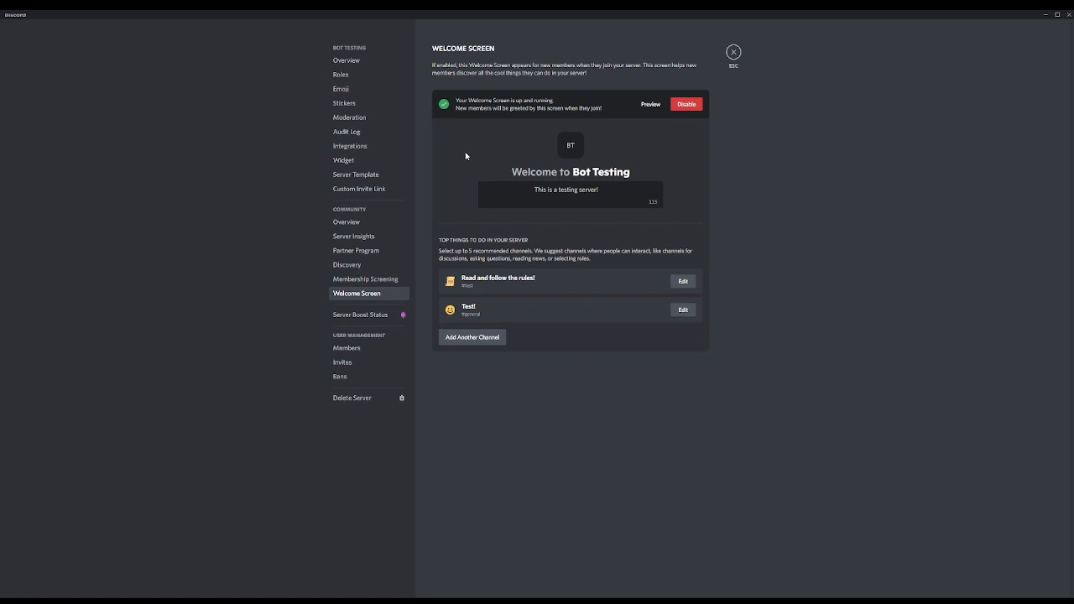
{"action": "mouse_move", "coordinate": [567, 304]}
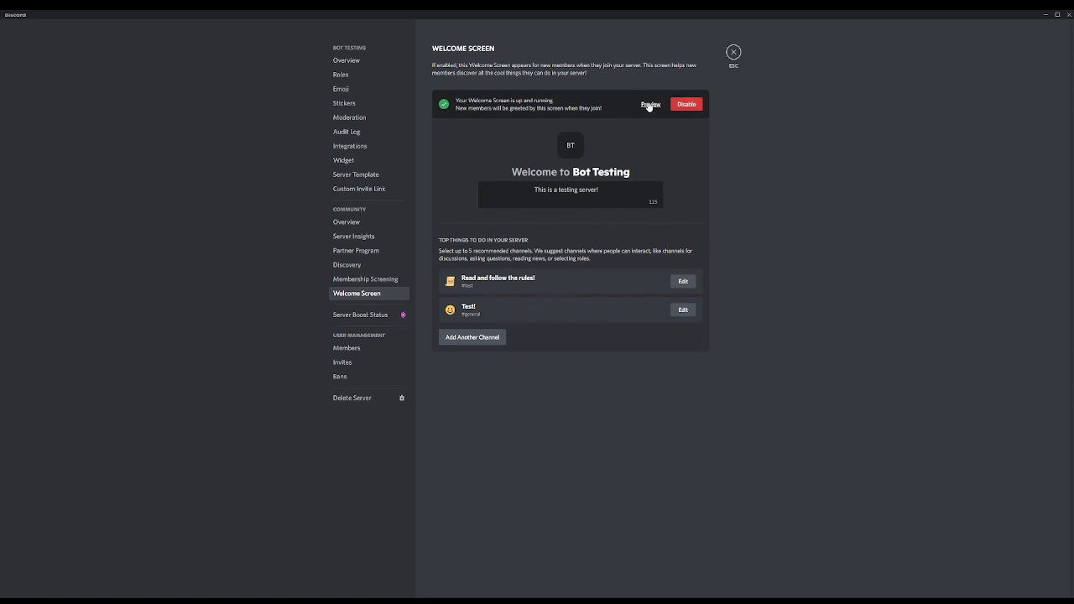
{"action": "left_click", "coordinate": [651, 106]}
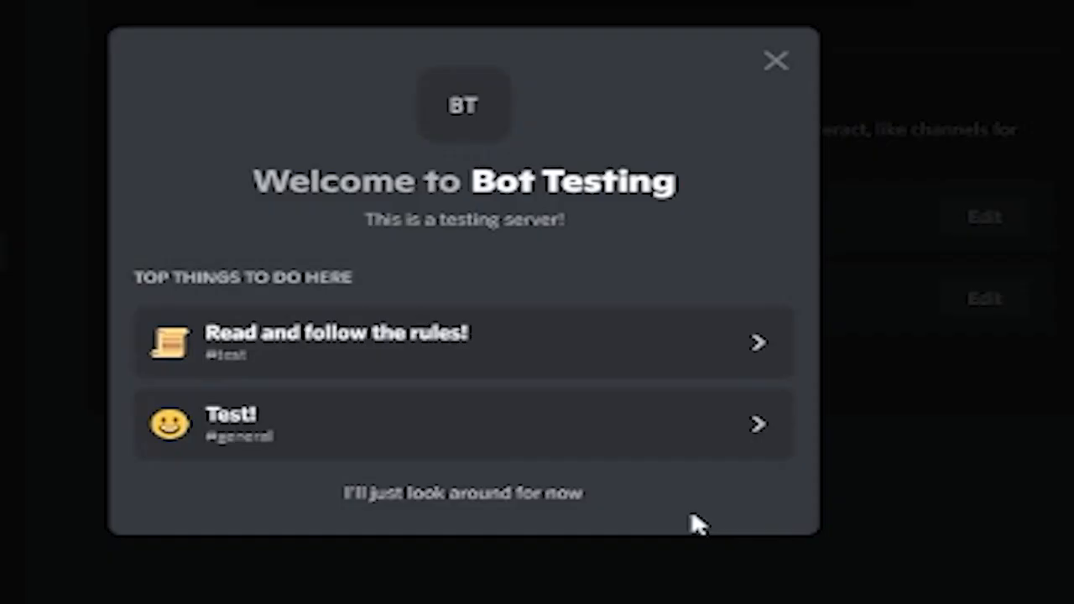
{"action": "mouse_move", "coordinate": [428, 137]}
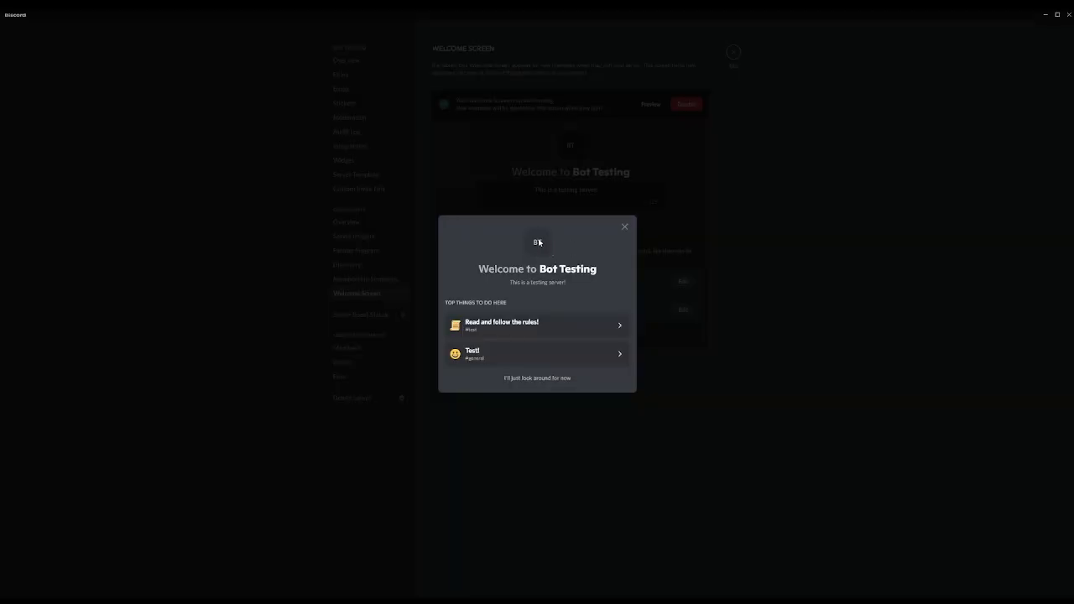
{"action": "mouse_move", "coordinate": [553, 345]}
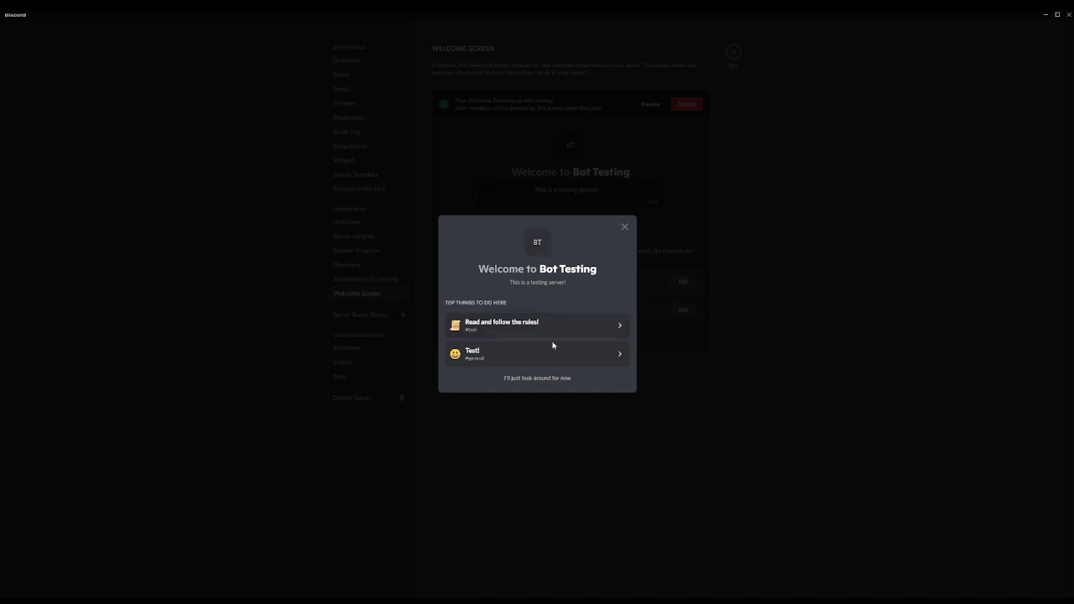
{"action": "mouse_move", "coordinate": [466, 270]}
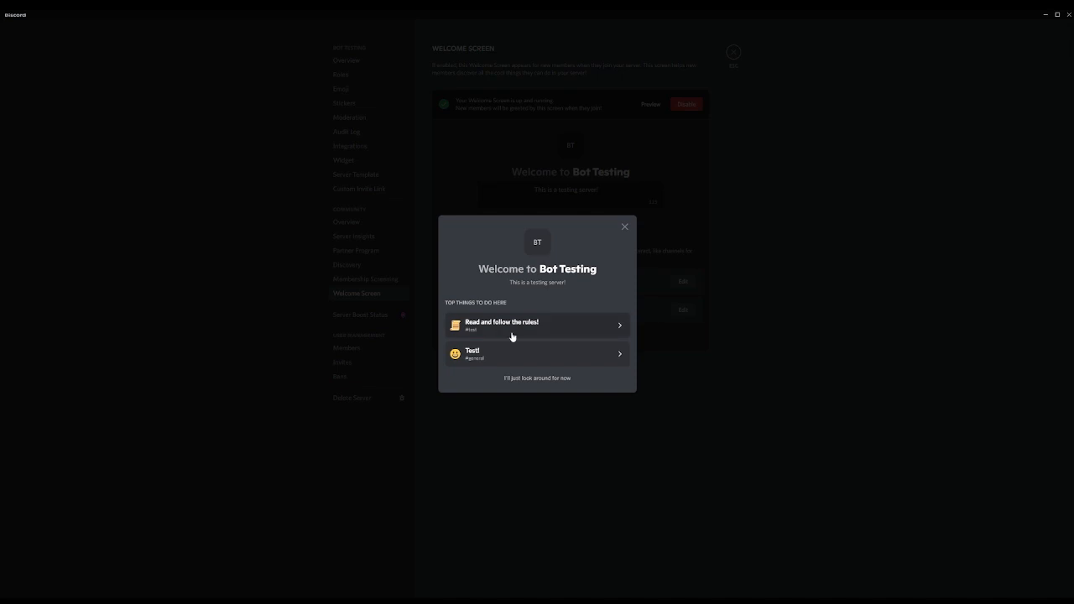
{"action": "left_click", "coordinate": [624, 226]}
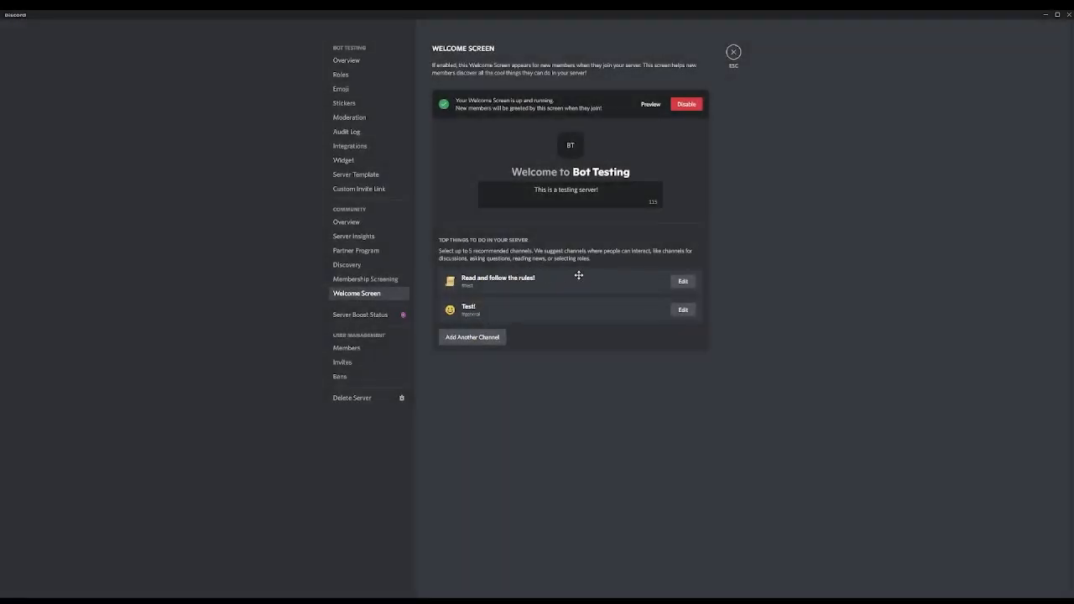
{"action": "mouse_move", "coordinate": [551, 247]}
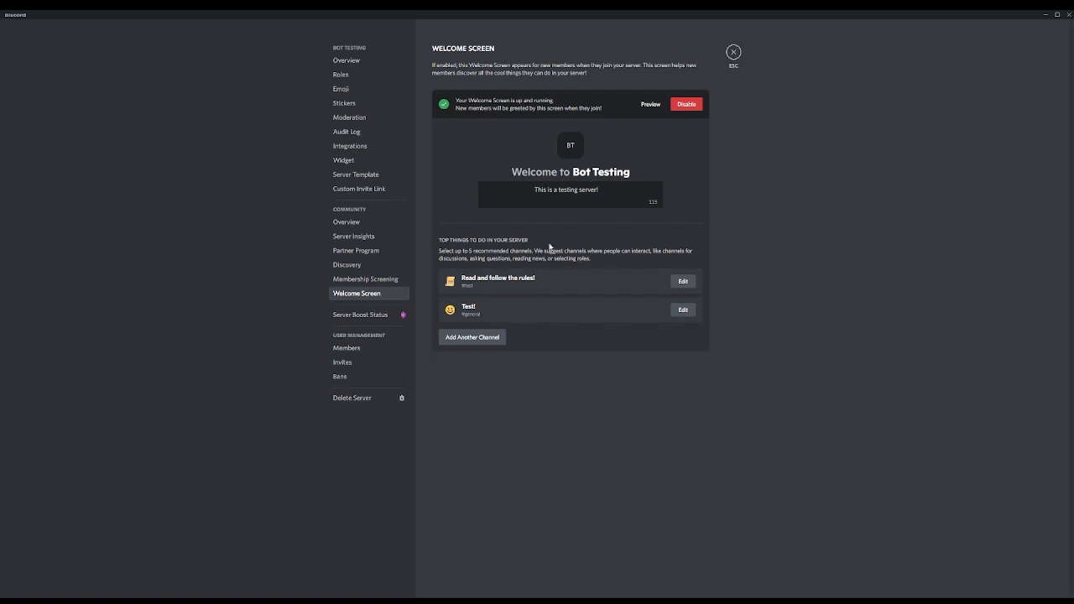
{"action": "mouse_move", "coordinate": [552, 315]}
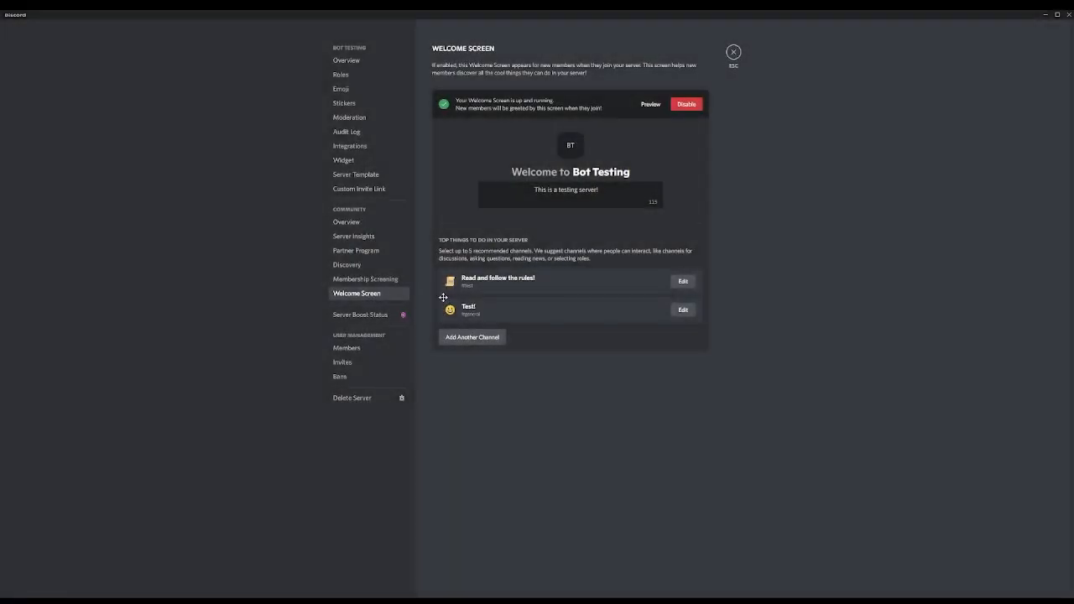
{"action": "left_click_drag", "start_coordinate": [451, 281], "coordinate": [459, 319]}
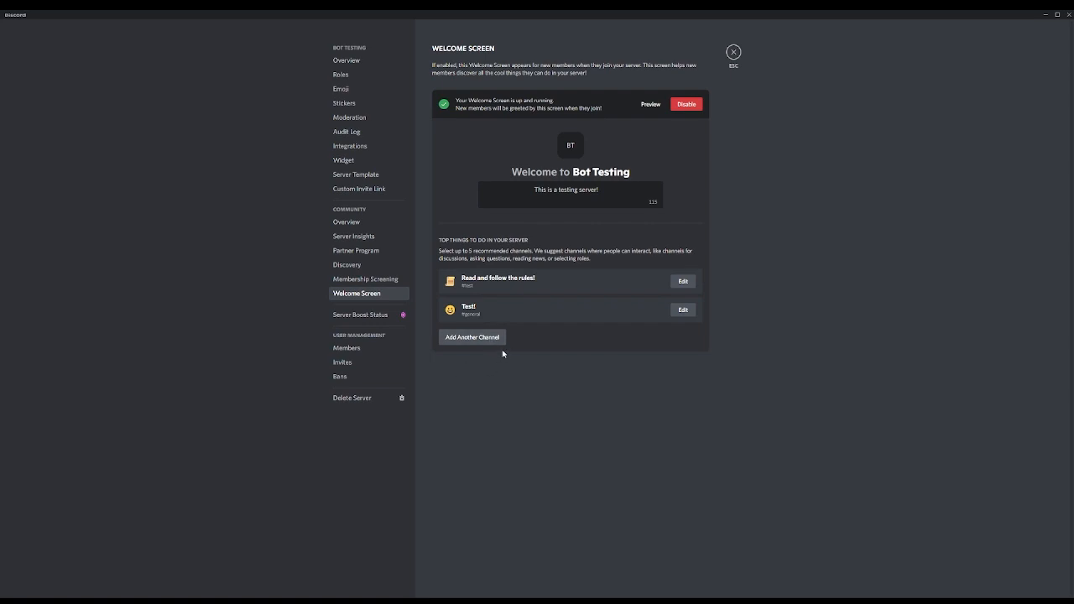
{"action": "mouse_move", "coordinate": [416, 263]}
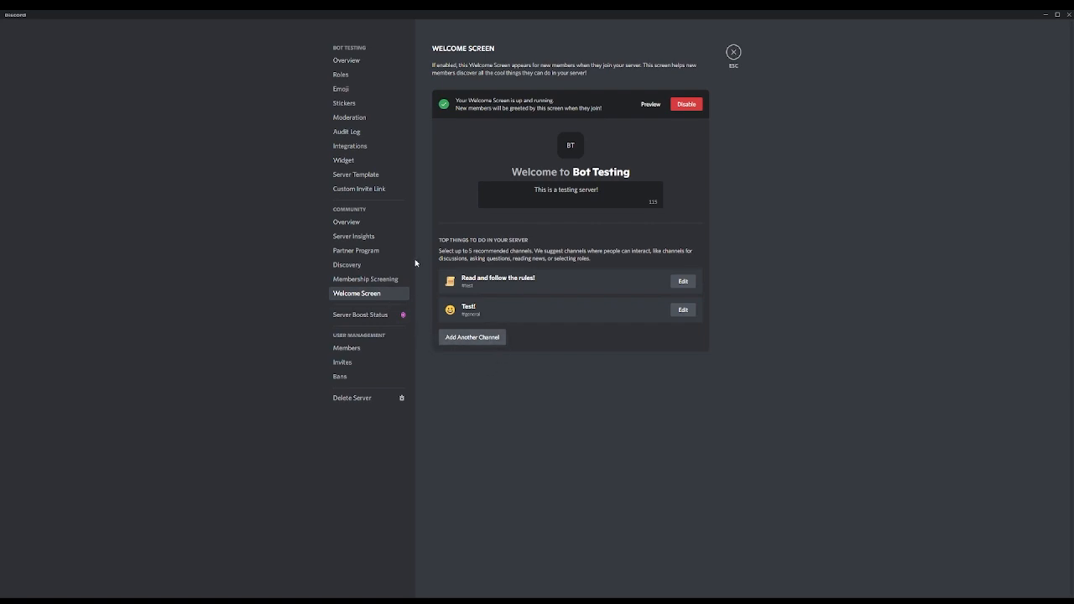
{"action": "mouse_move", "coordinate": [645, 167]}
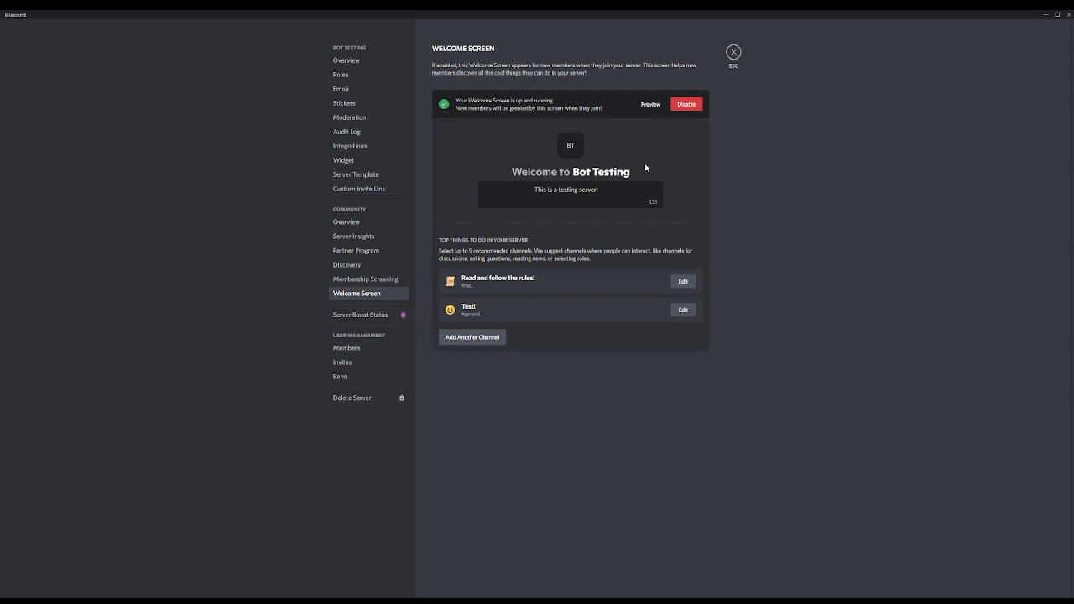